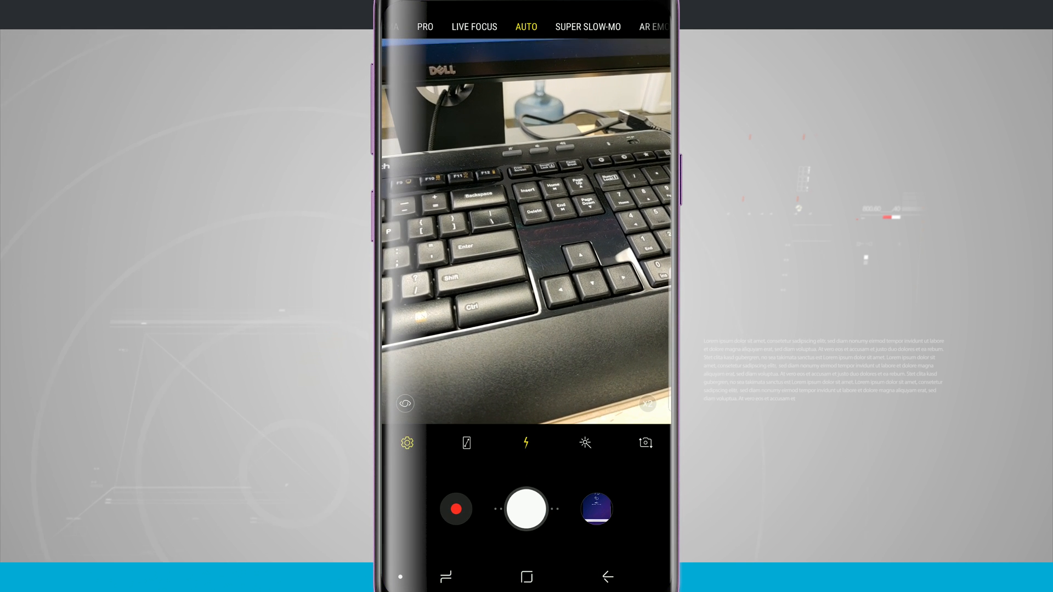
# Step: Open camera settings and set Storage location to Device storage
pyautogui.click(407, 443)
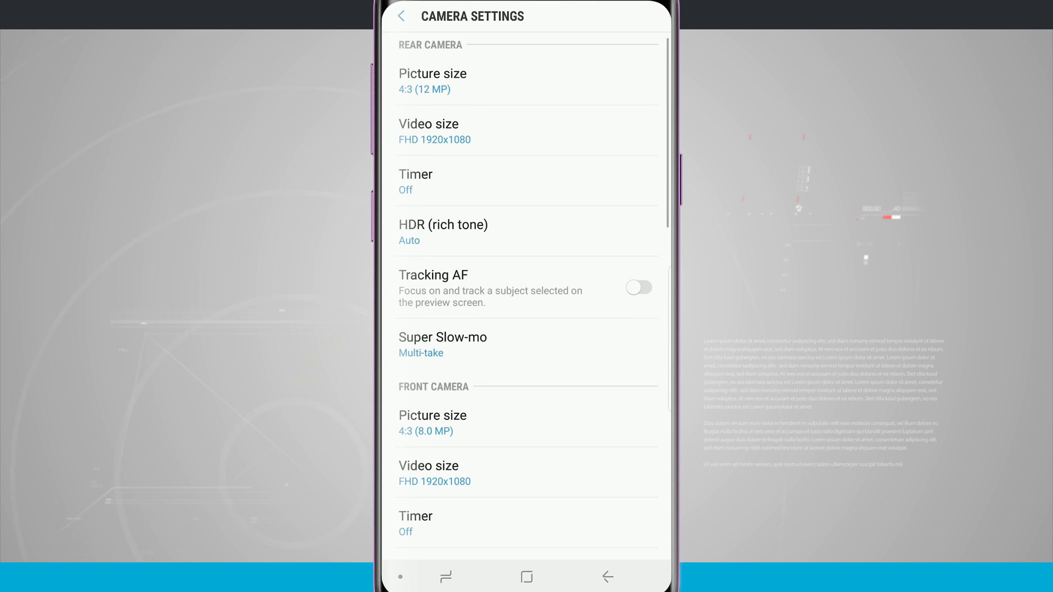
pyautogui.scroll(-3)
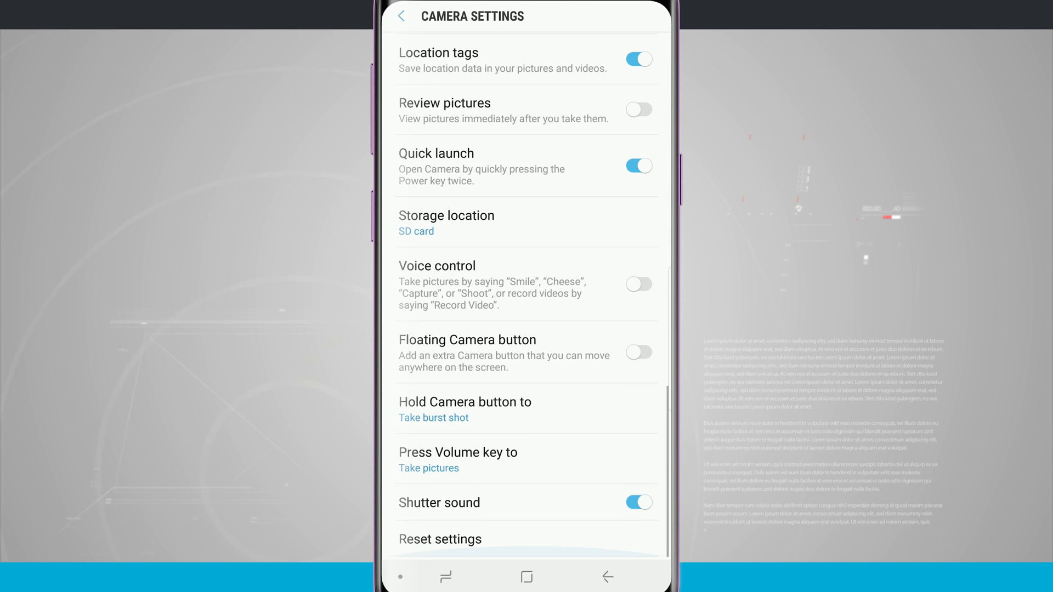
pyautogui.click(446, 223)
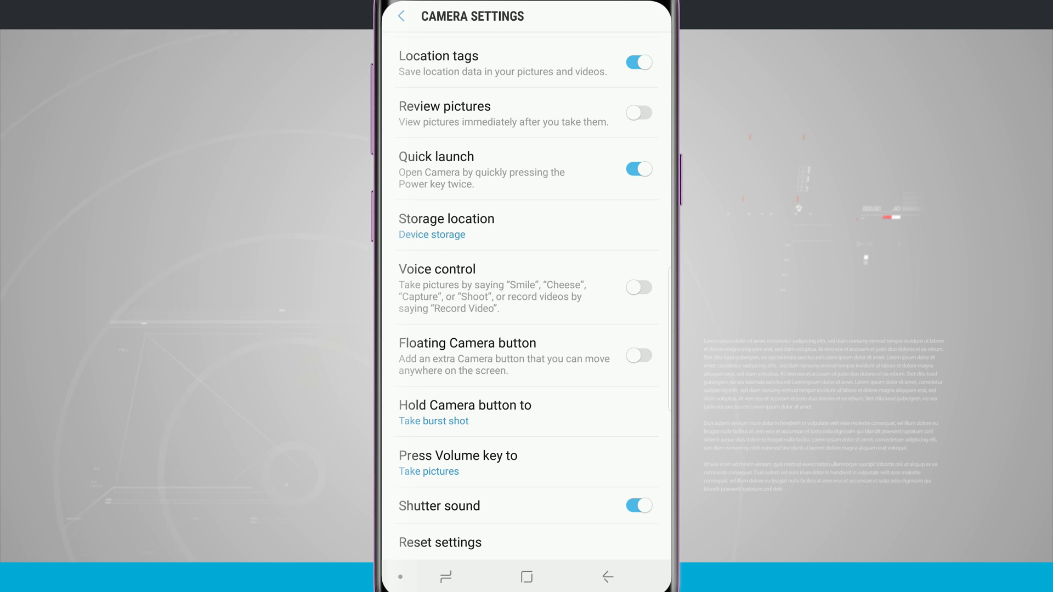
# Step: Switch the camera Storage location to SD card
pyautogui.click(431, 234)
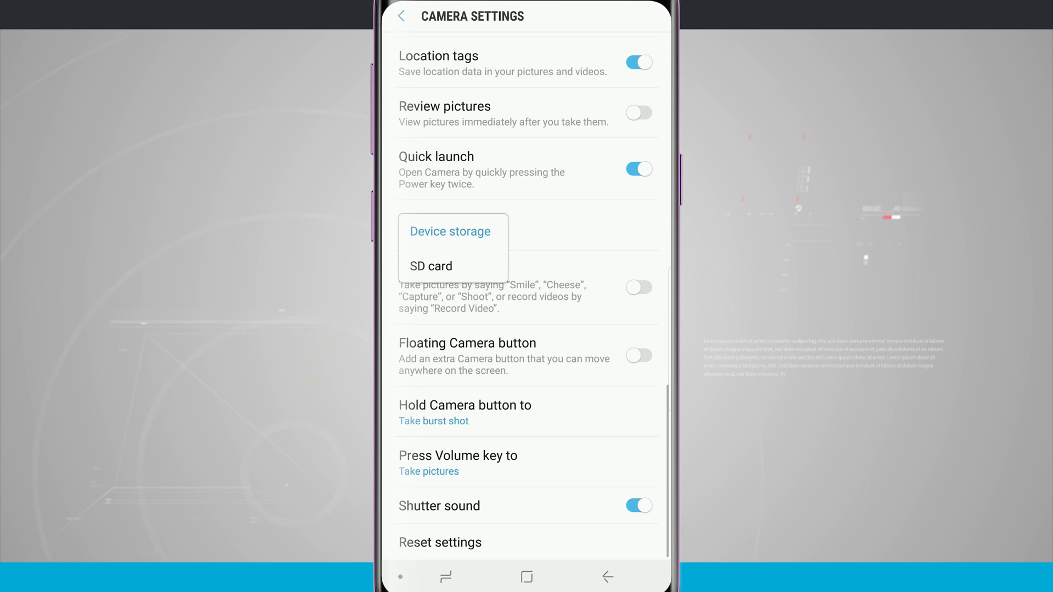
pyautogui.click(431, 266)
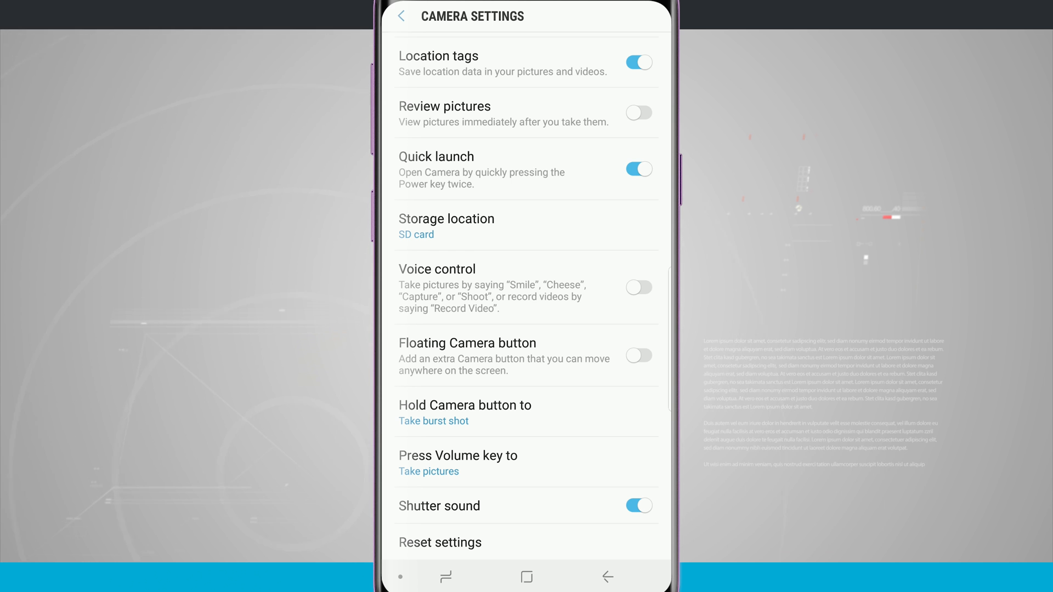
# Step: Leave camera settings and launch Gallery from the app drawer
pyautogui.click(606, 577)
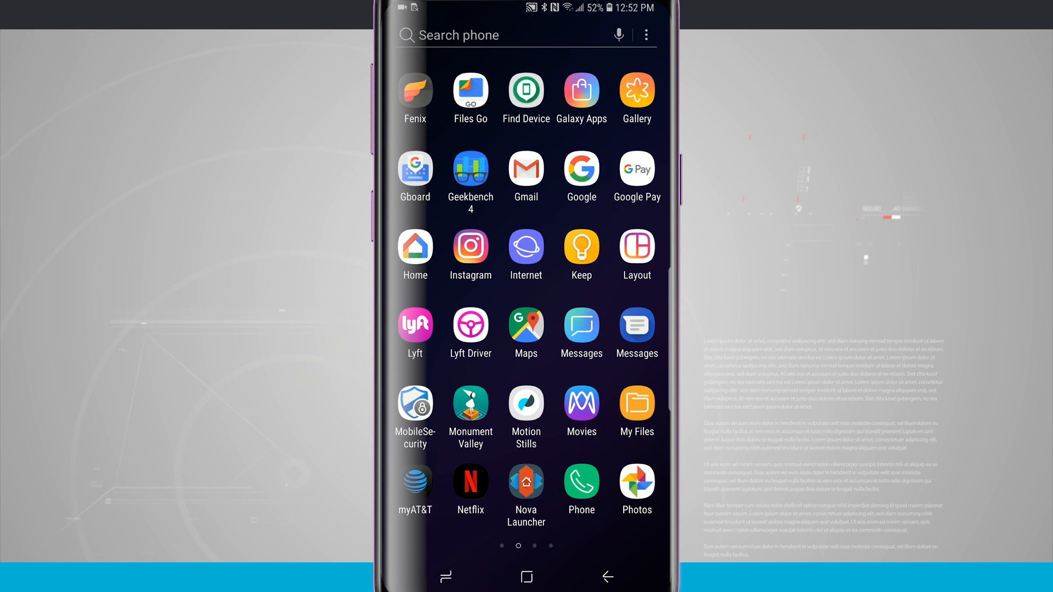
pyautogui.click(635, 90)
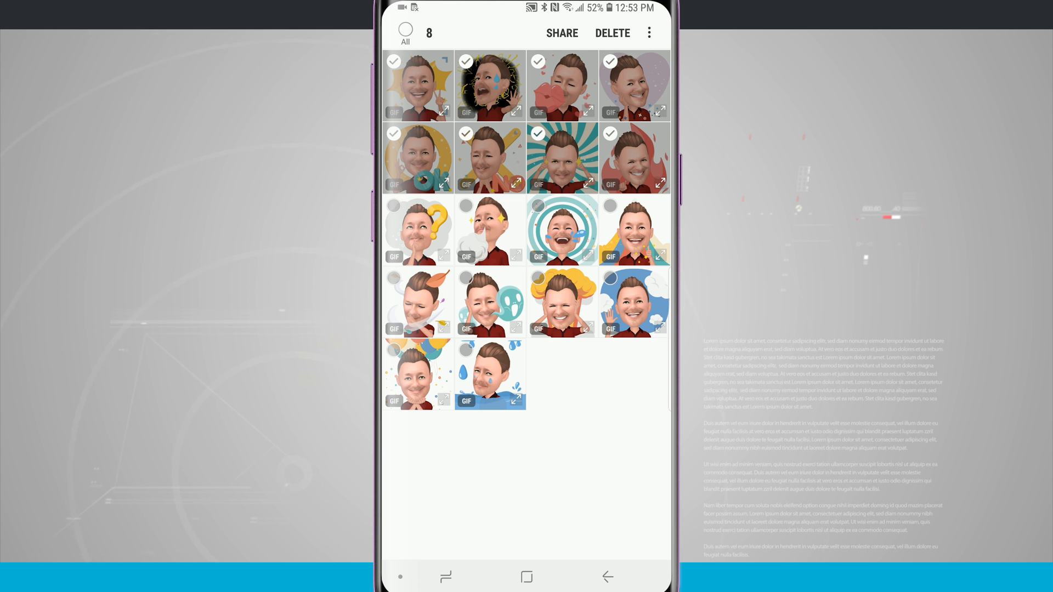
# Step: Choose Move to album for the eight selected emoji GIFs
pyautogui.click(649, 33)
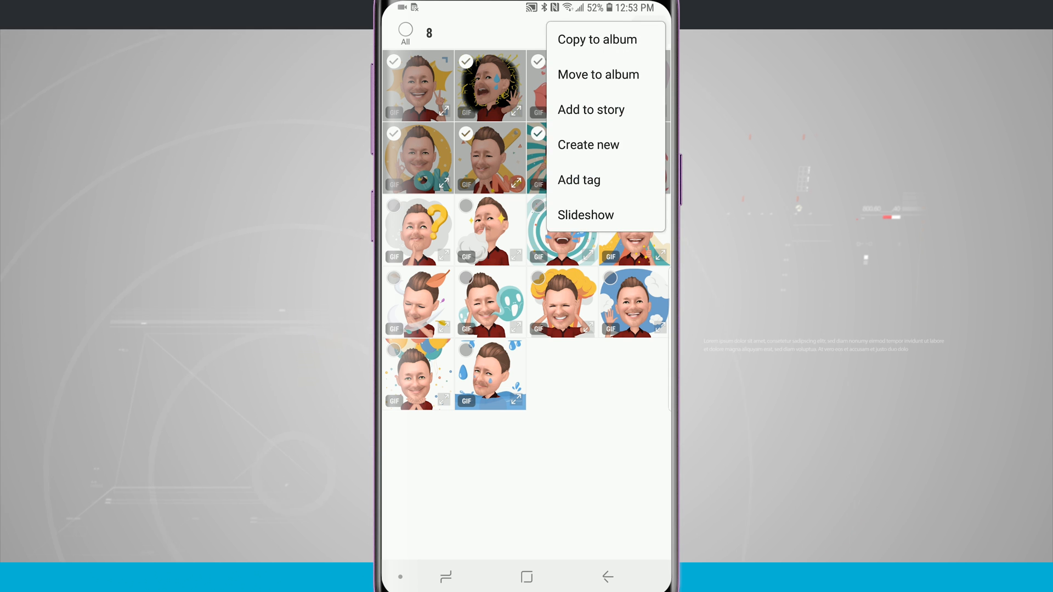
pyautogui.click(598, 75)
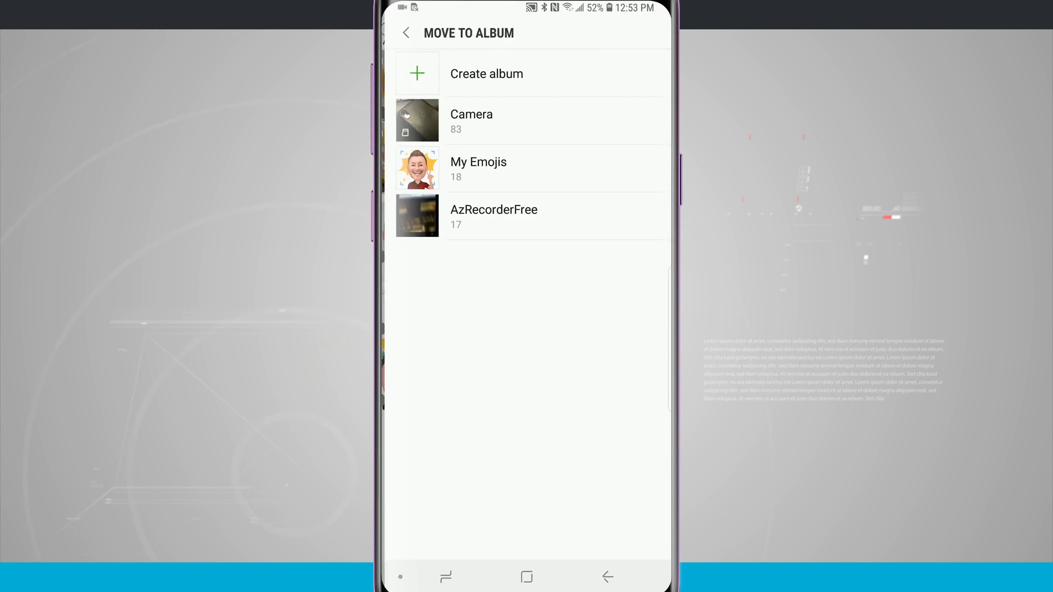